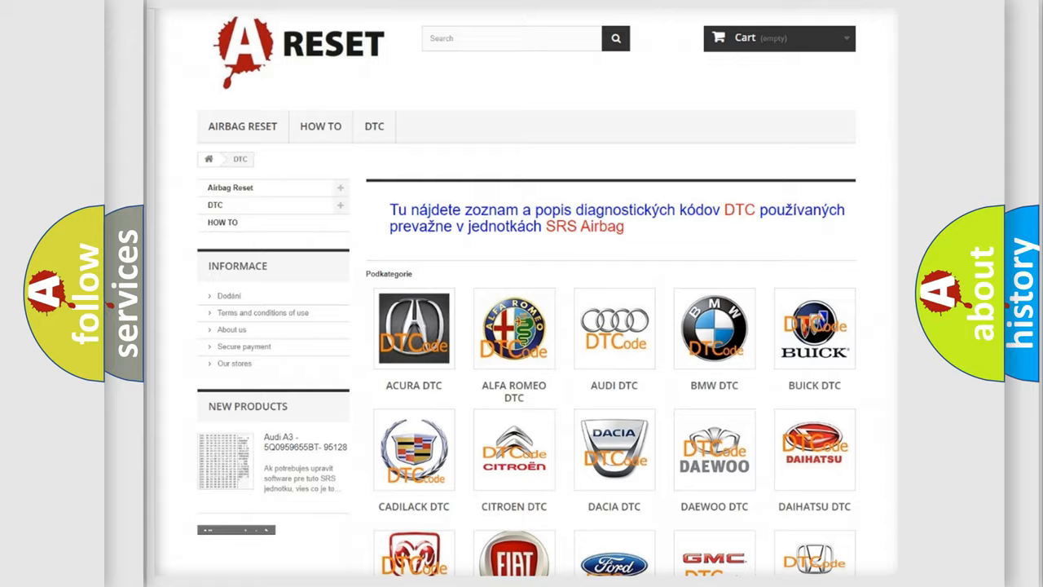
- Scroll the DTC brand grid down until the Chrysler DTC tile is visible
{"action": "scroll", "scroll_direction": "down", "scroll_amount": 3}
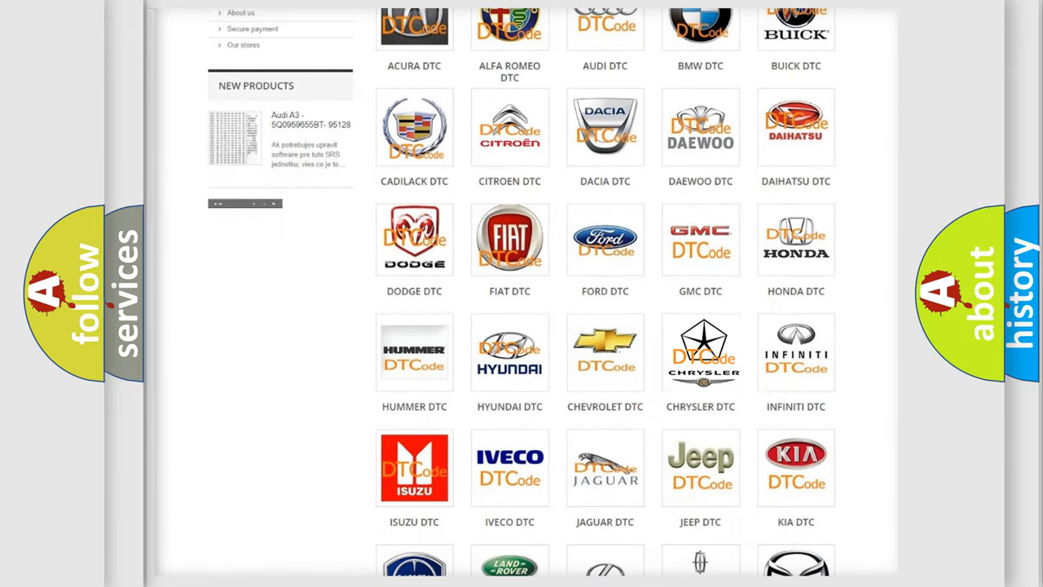
- Open the Chrysler DTC page and skim its B-series airbag code list, returning to the top
{"action": "left_click", "coordinate": [701, 352]}
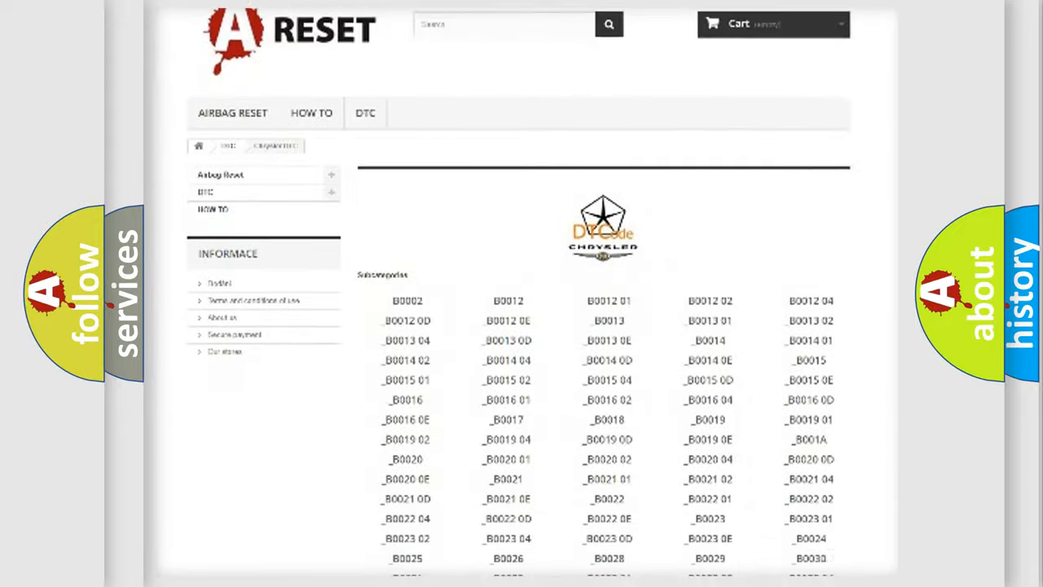
{"action": "scroll", "scroll_direction": "down", "scroll_amount": 3}
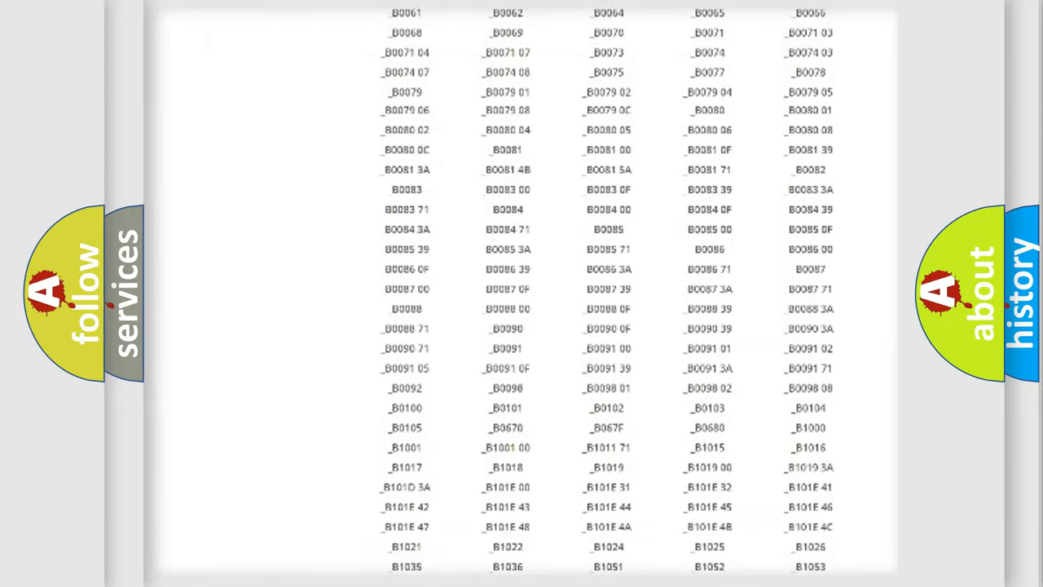
{"action": "scroll", "scroll_direction": "up", "scroll_amount": 3}
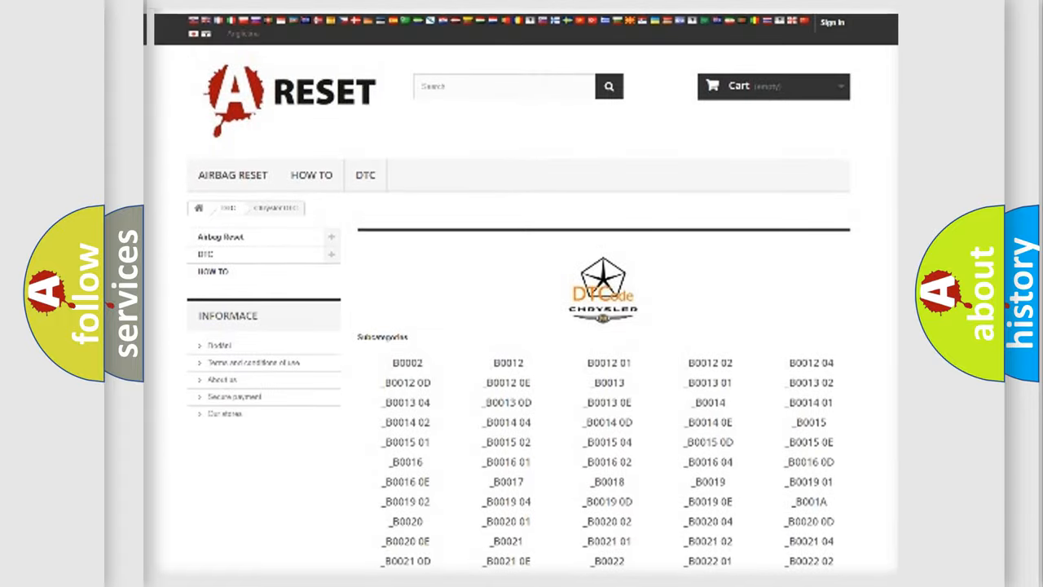